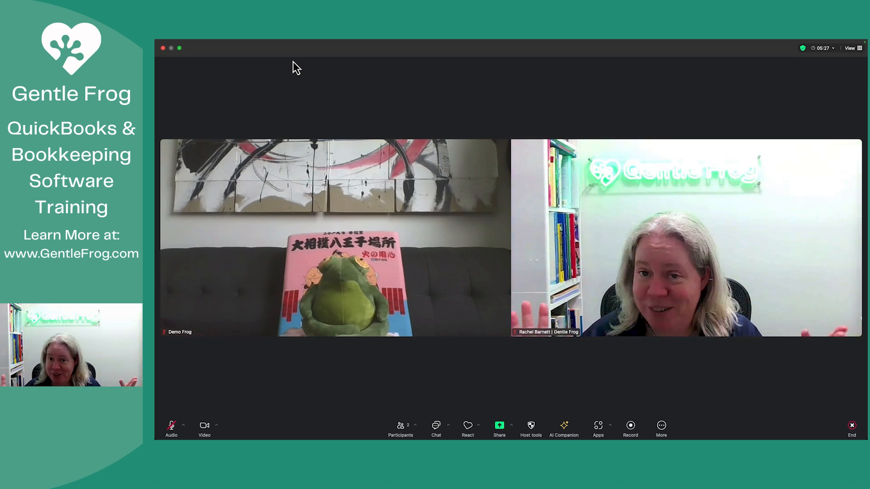
mouse_move(443, 157)
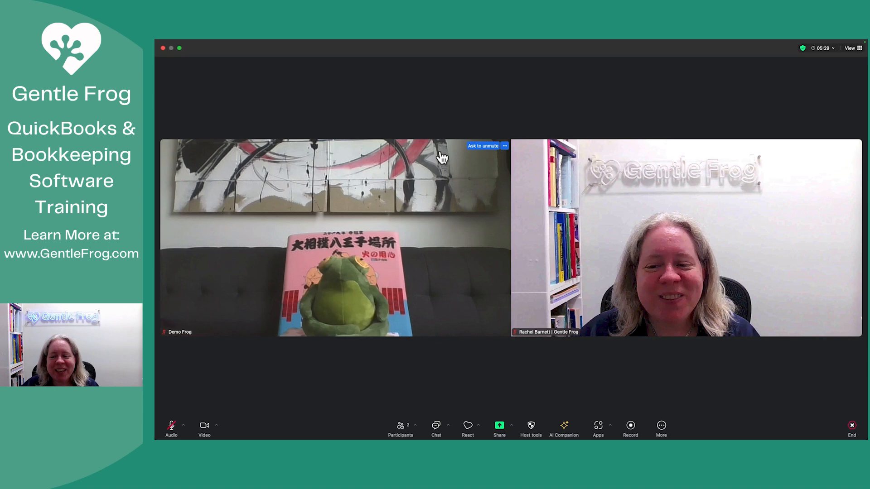
mouse_move(426, 267)
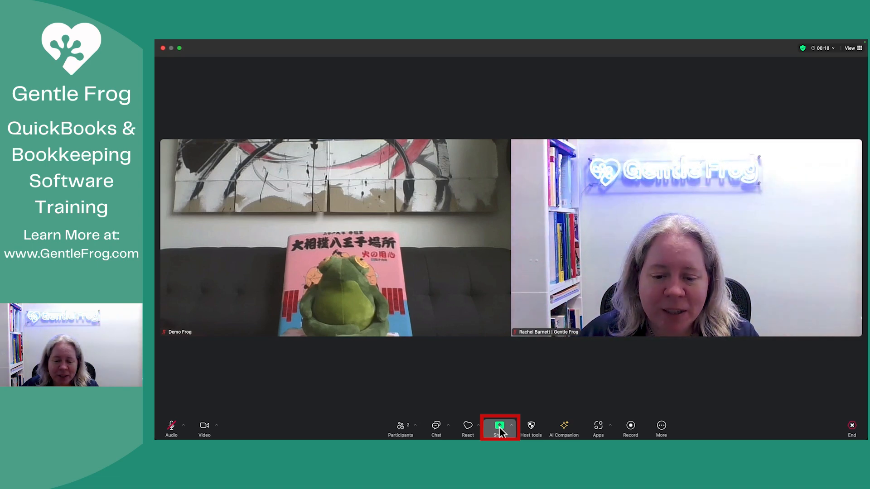
Open Zoom's share picker and browse the full list of screens and Chrome windows
click(499, 427)
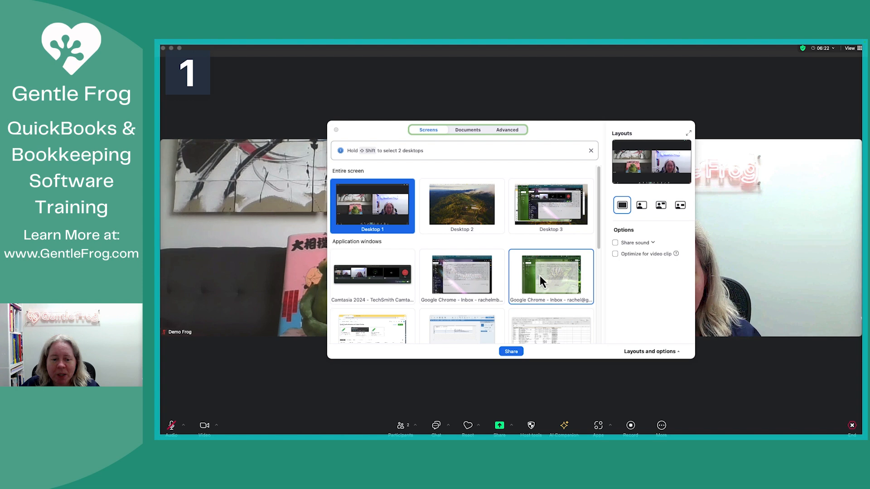
scroll(down, 3)
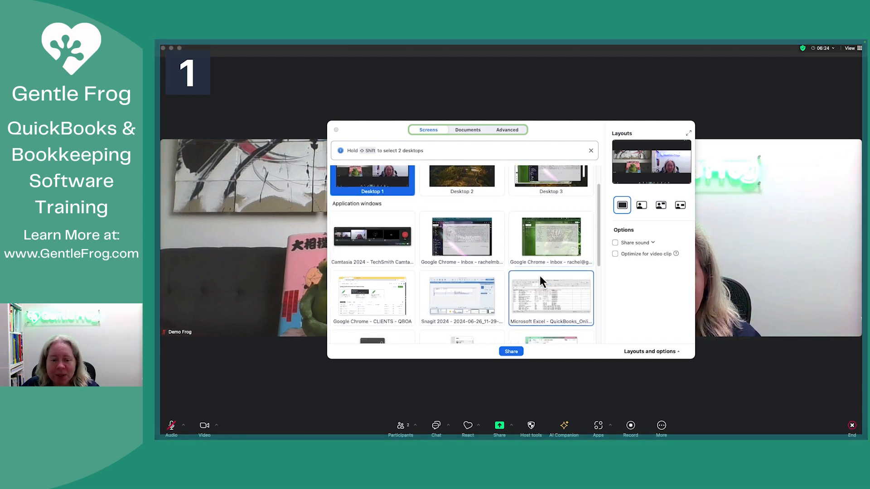
scroll(down, 3)
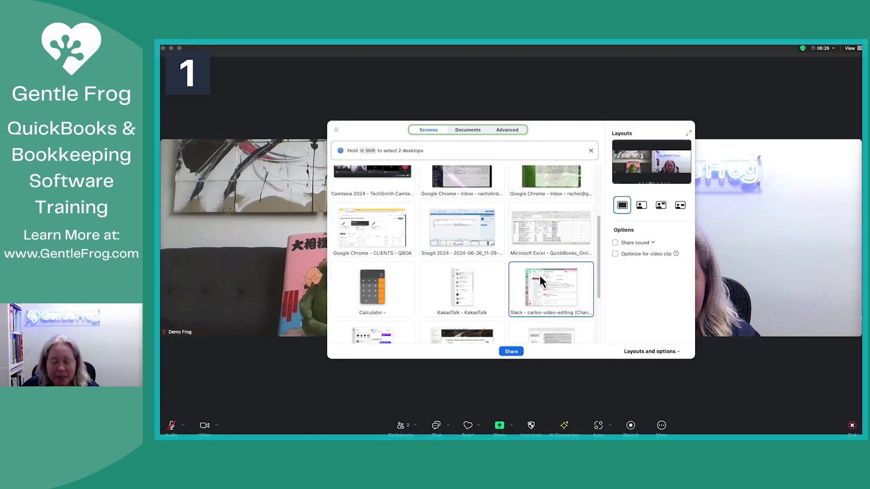
scroll(down, 3)
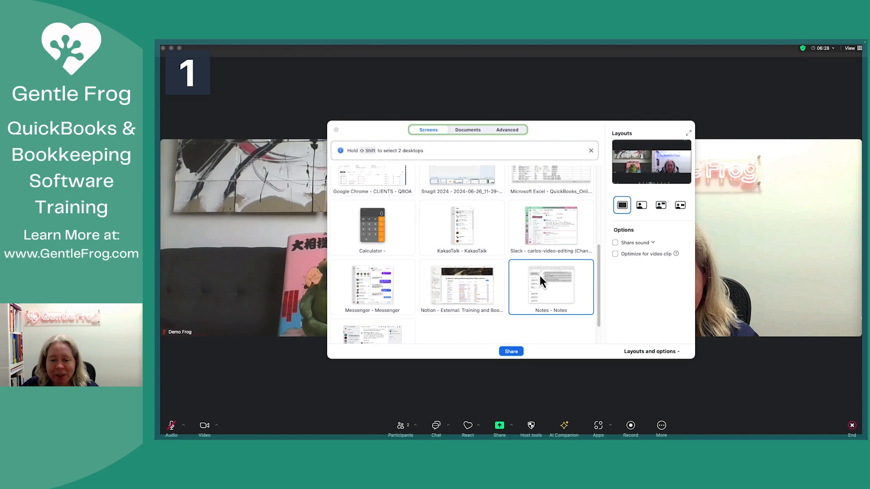
scroll(down, 3)
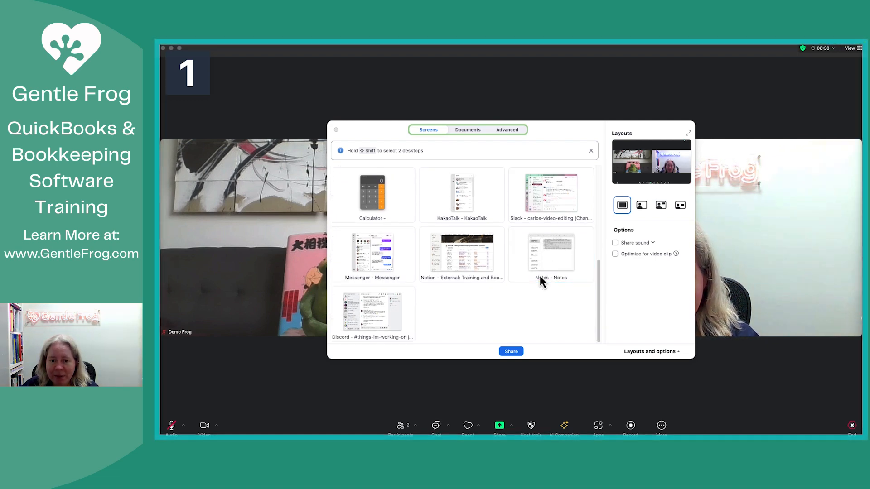
click(428, 130)
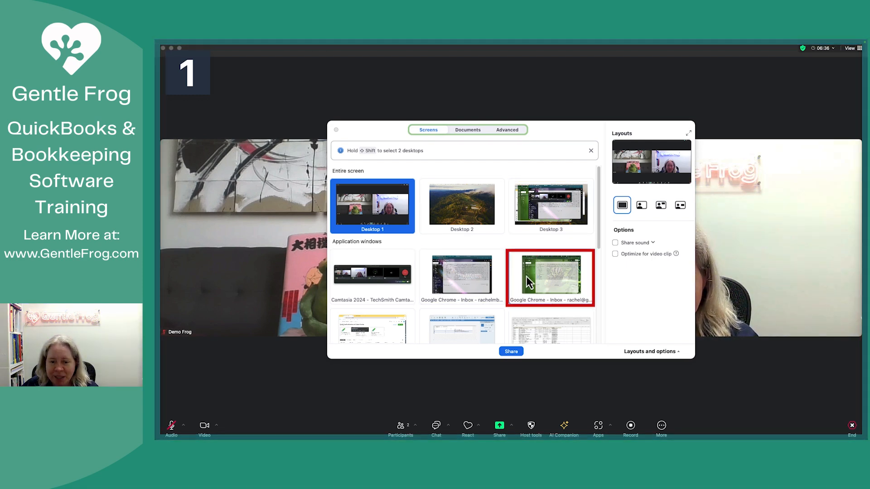
Pick the Chrome window showing the QuickBooks Online home dashboard
click(510, 351)
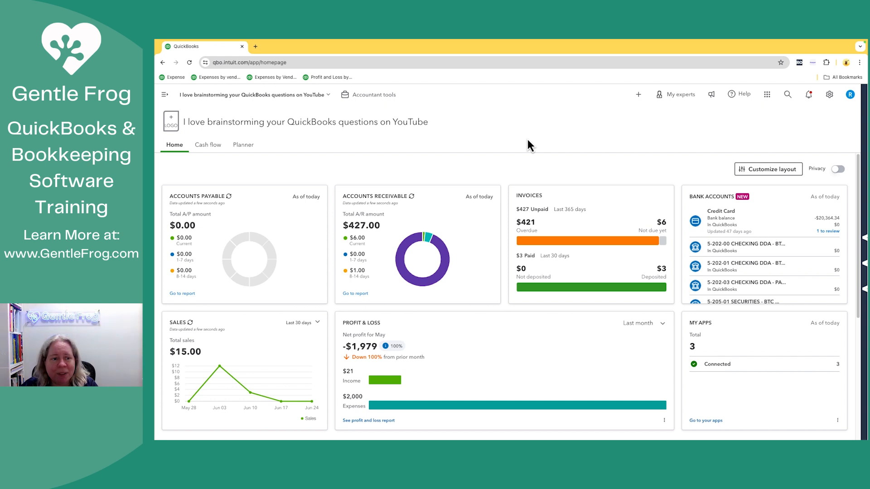
mouse_move(344, 157)
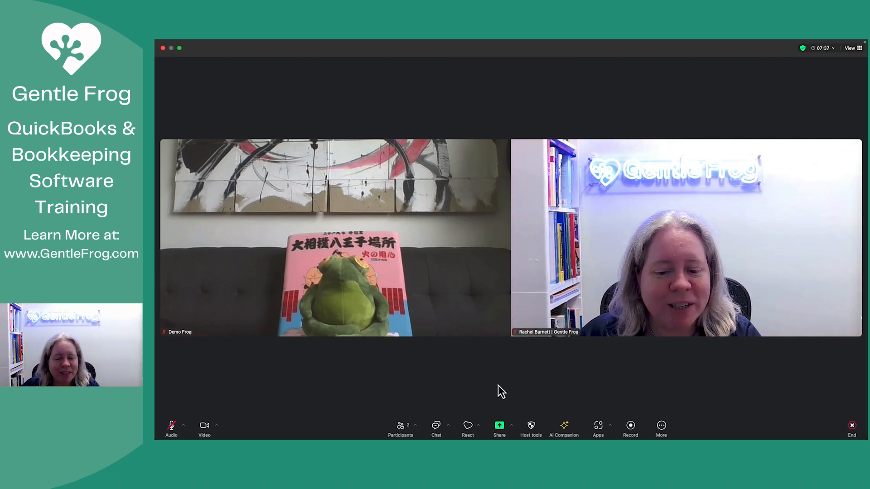
Share the 'Google Chrome - QuickBooks' window with the meeting
click(499, 429)
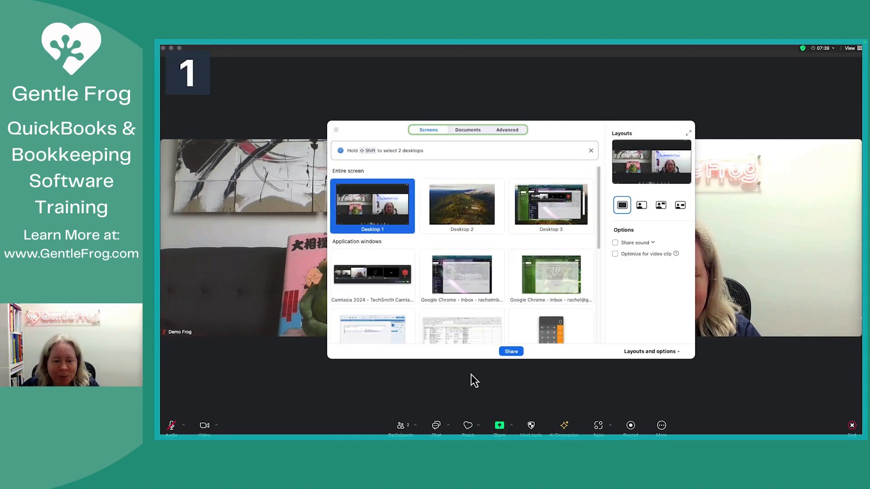
click(372, 304)
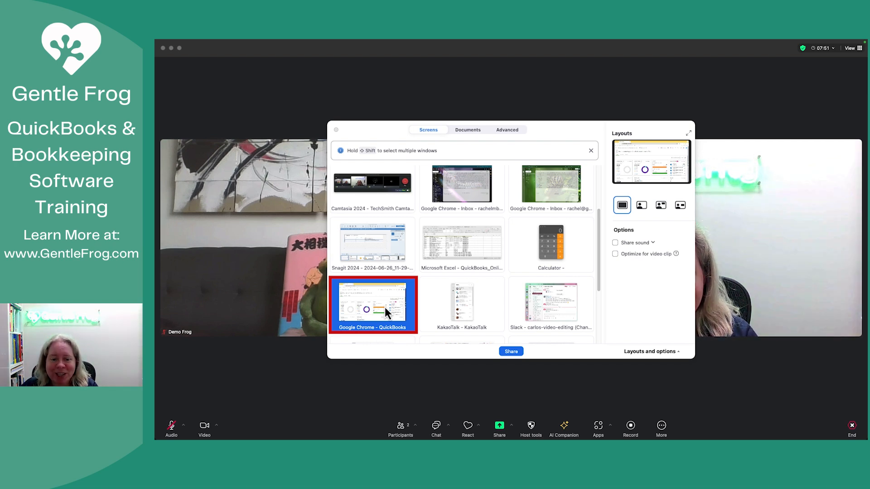
scroll(up, 3)
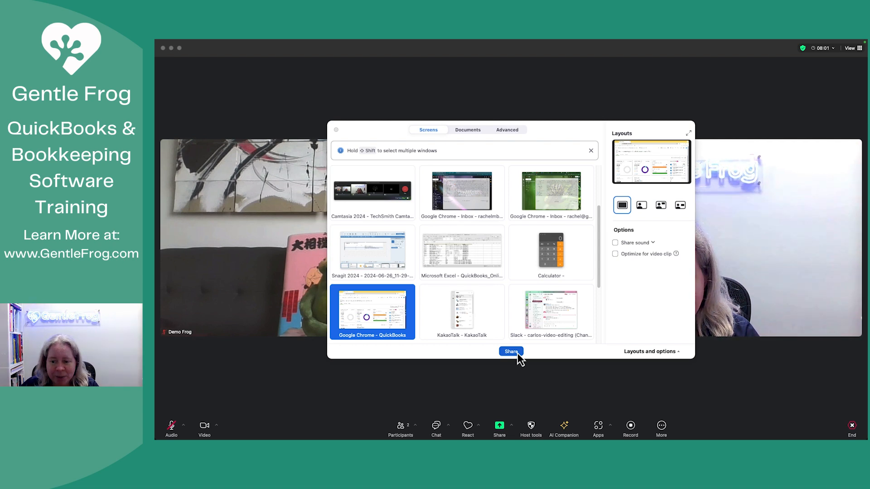
click(510, 352)
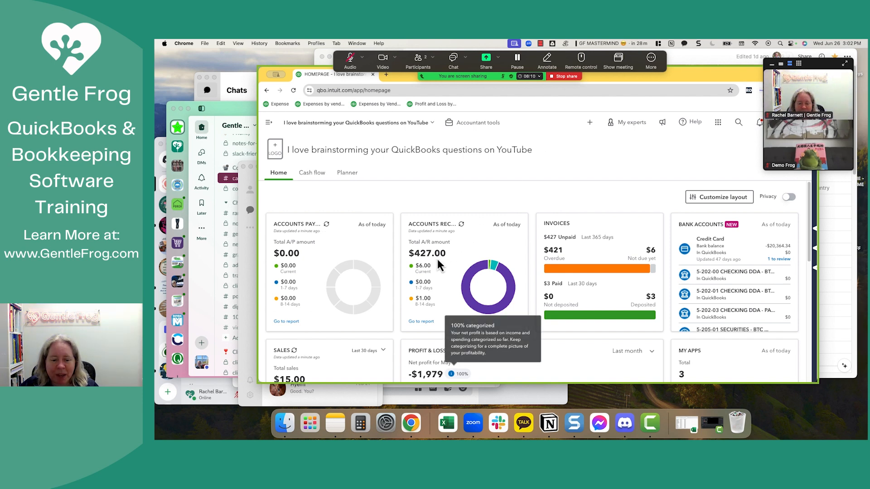
mouse_move(377, 327)
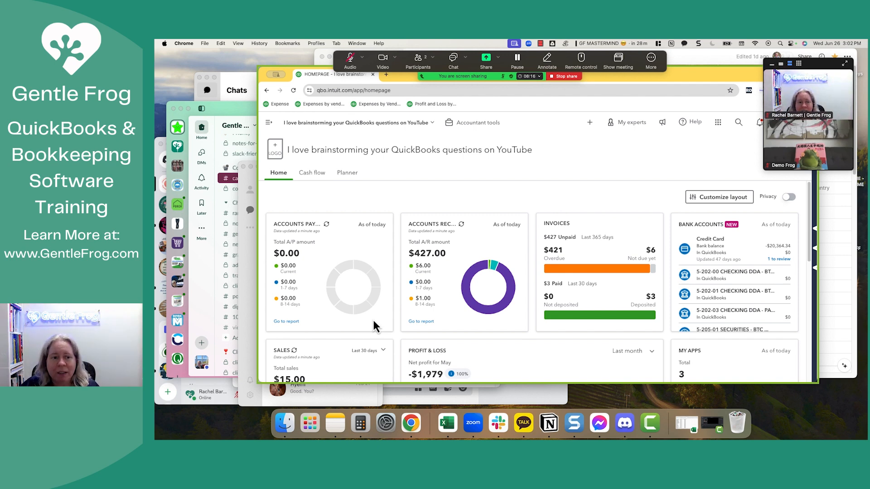
mouse_move(681, 86)
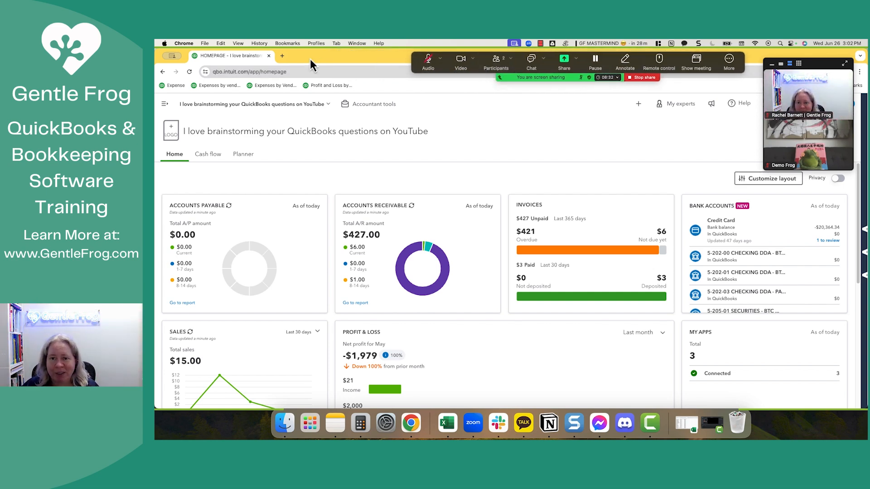
mouse_move(369, 162)
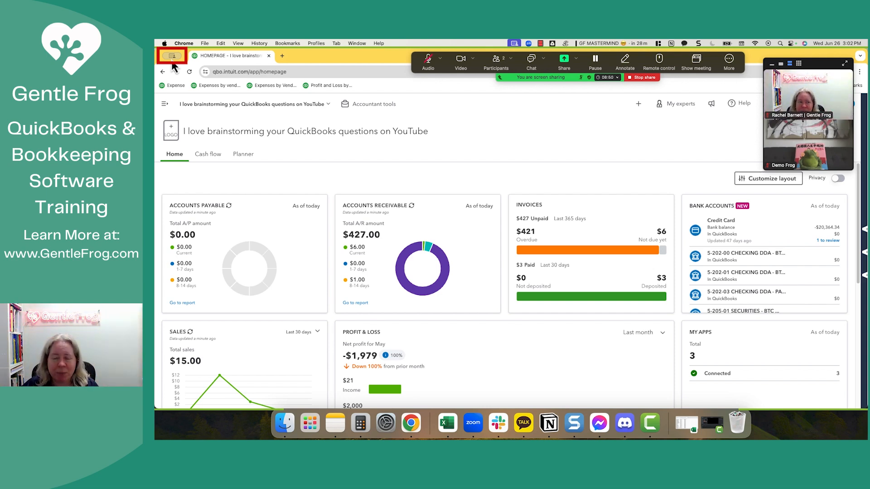
mouse_move(171, 55)
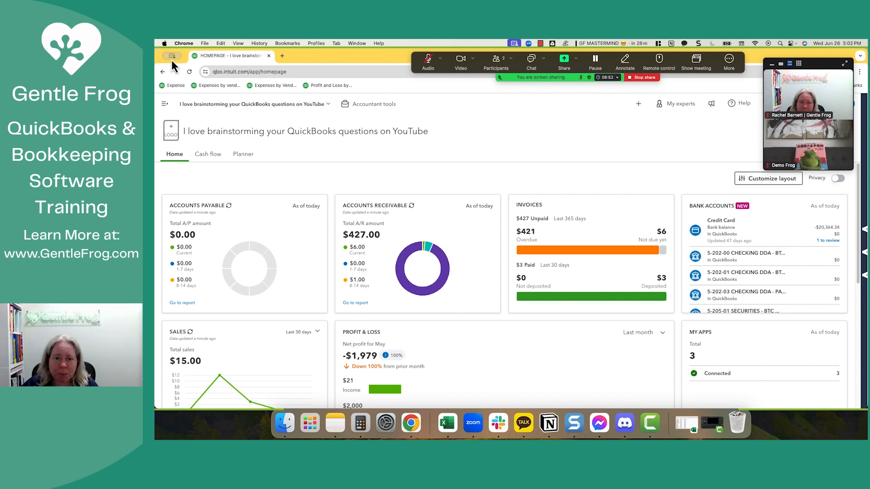
mouse_move(479, 143)
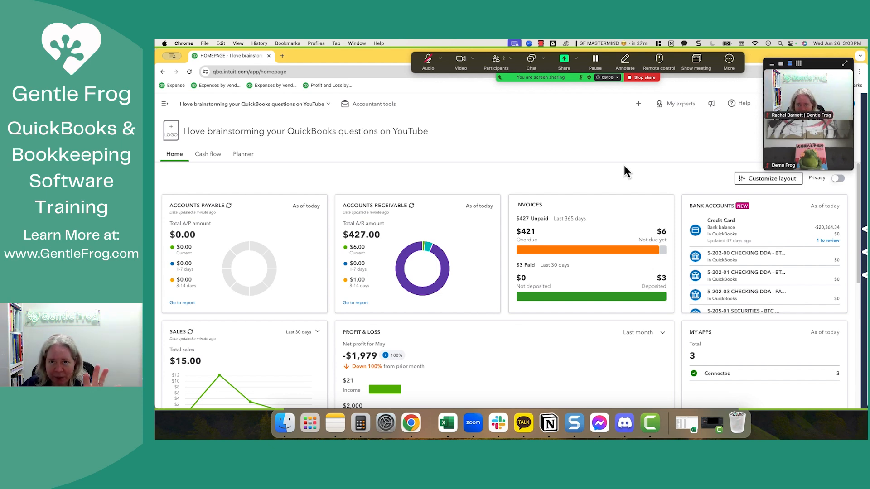
mouse_move(627, 99)
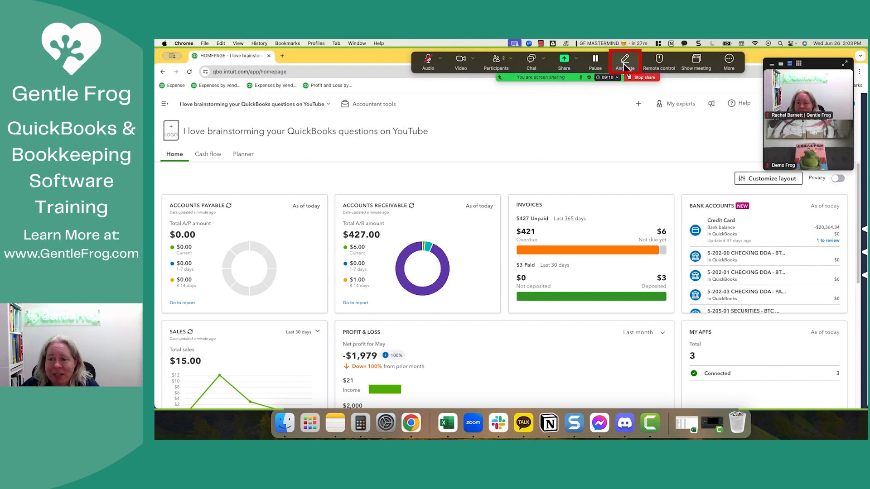
Bring up Zoom's annotation drawing tools over the shared QuickBooks dashboard
click(624, 60)
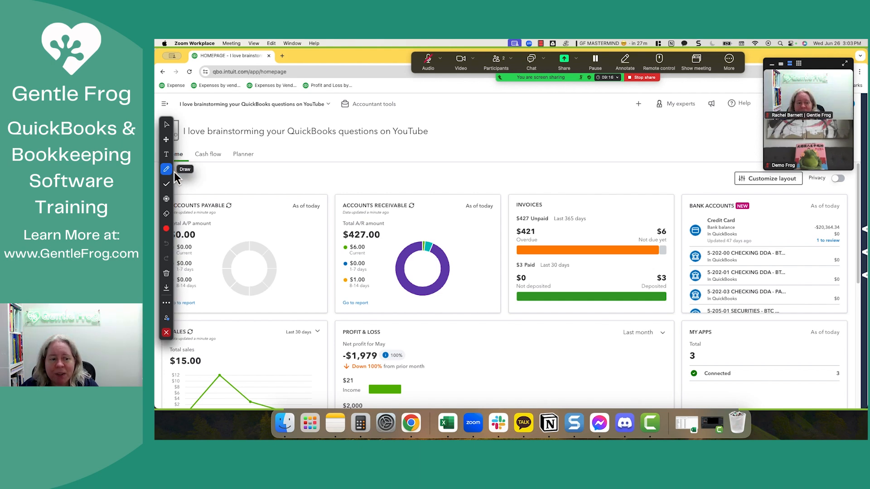
mouse_move(166, 228)
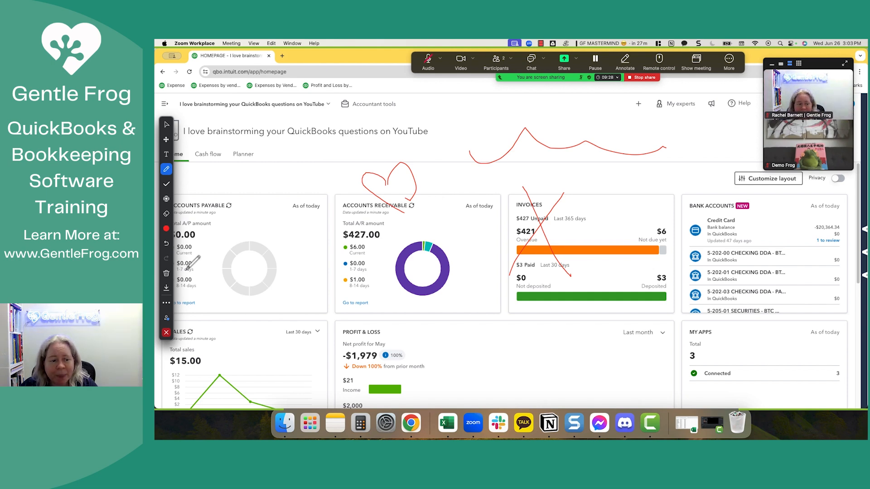
mouse_move(166, 273)
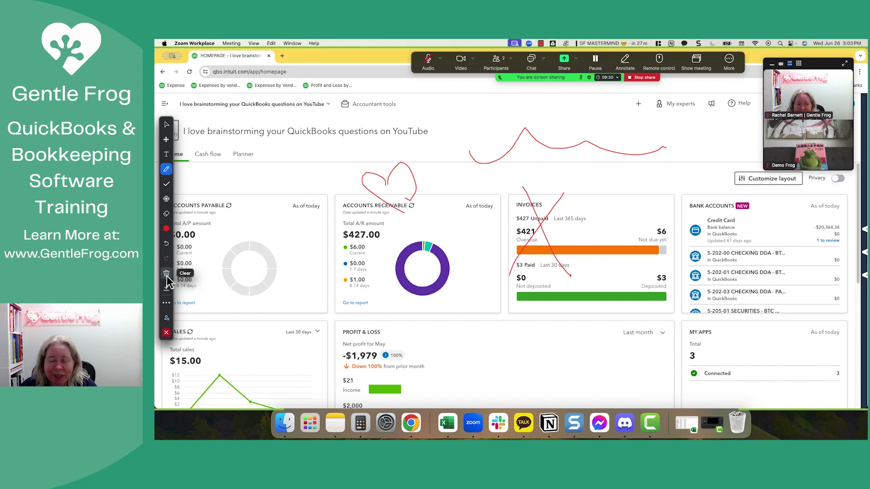
click(165, 272)
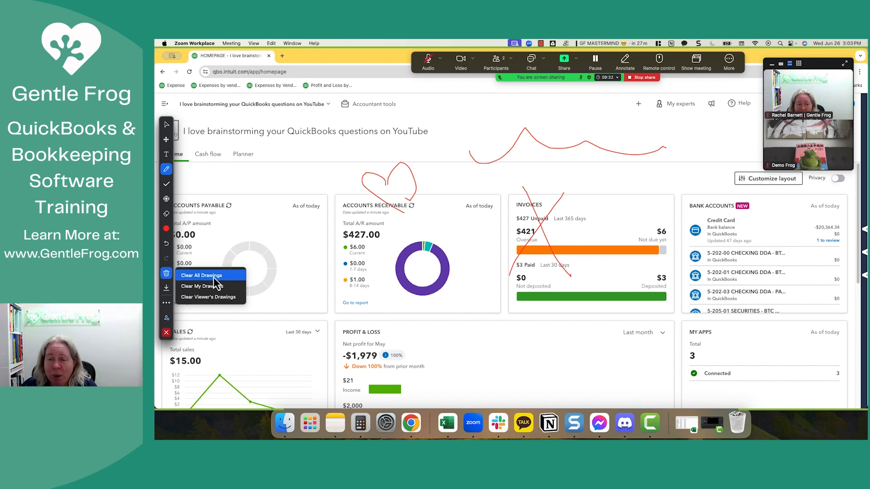
click(201, 275)
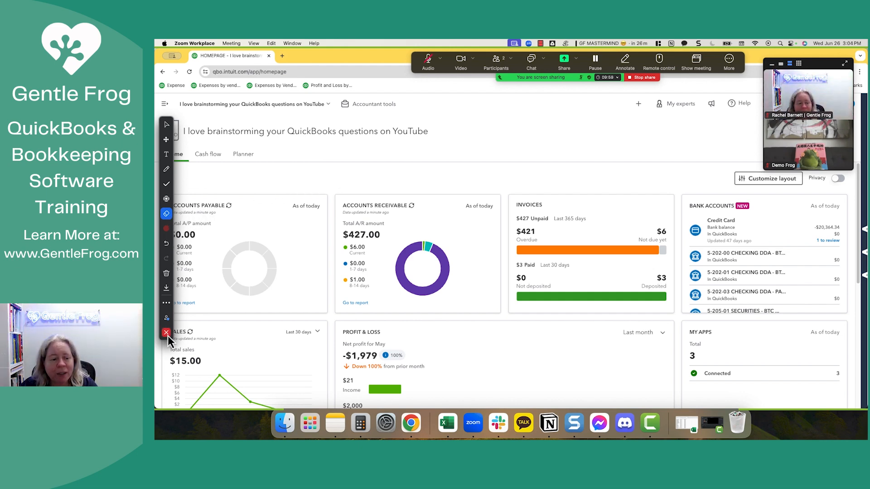
mouse_move(166, 332)
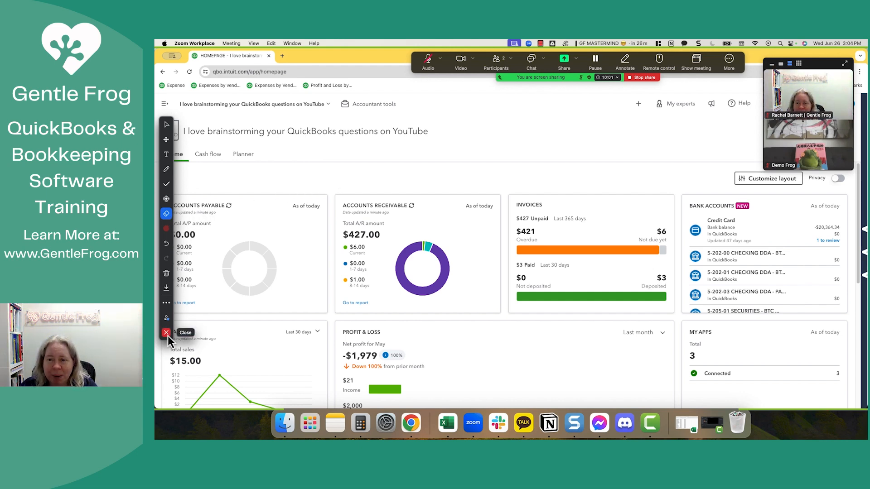
Close Zoom's annotation toolbar over the QuickBooks home dashboard
click(166, 333)
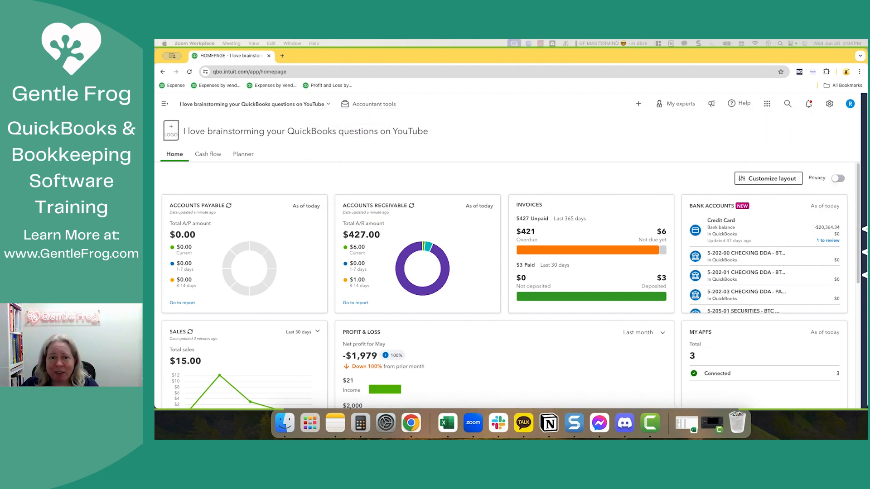
mouse_move(657, 334)
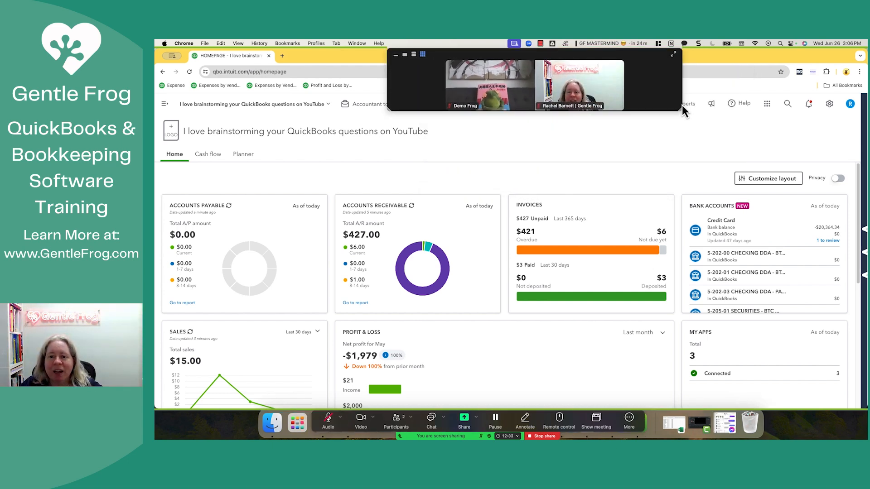
mouse_move(646, 104)
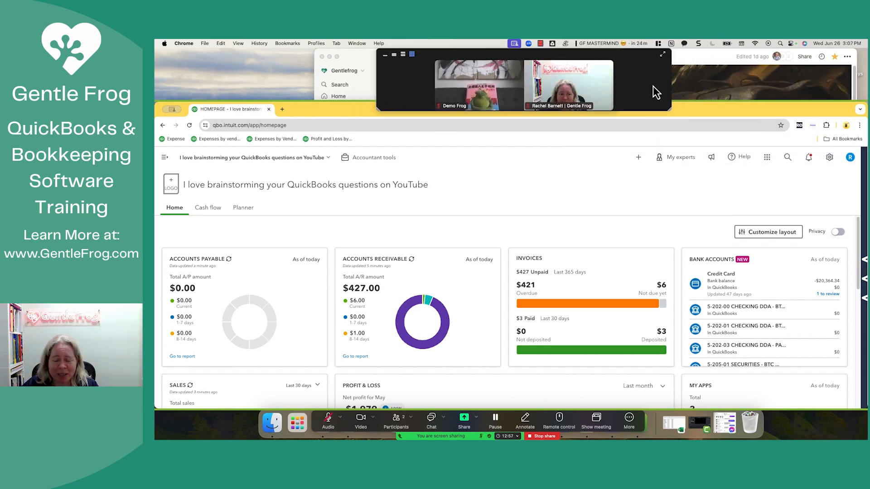
mouse_move(694, 111)
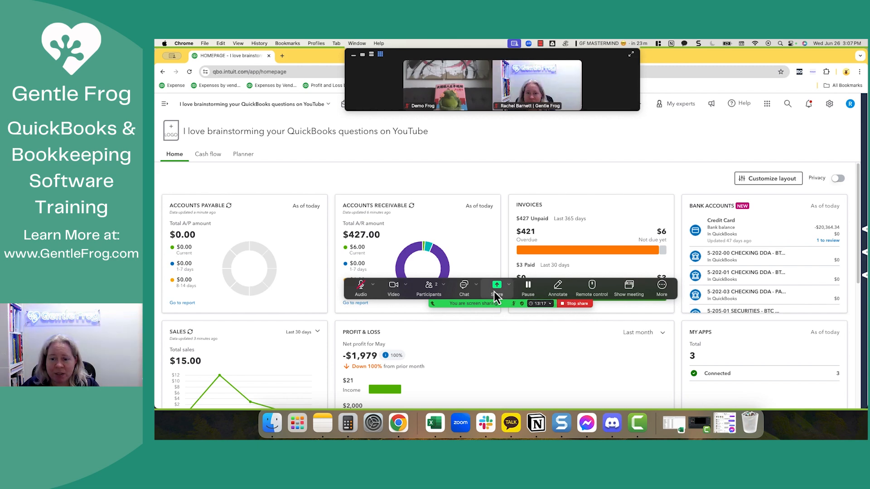
Annotate the shared homepage with a pen stroke, then clear all drawings
click(557, 287)
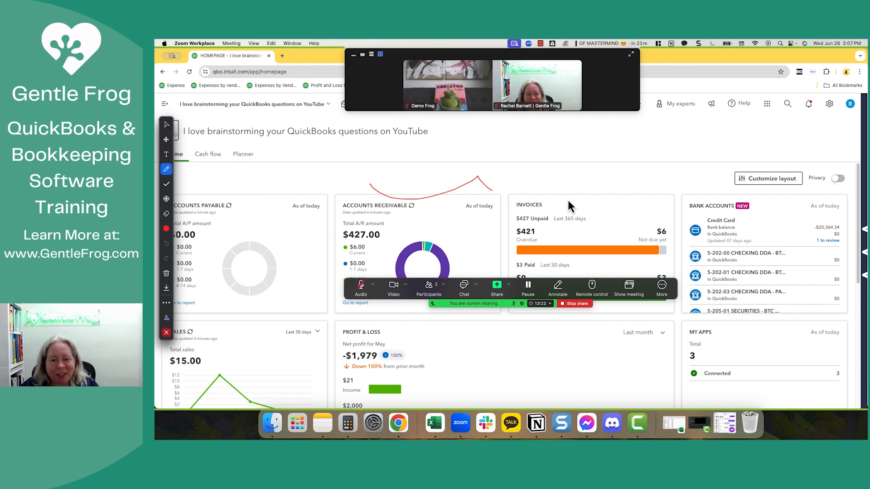
click(166, 273)
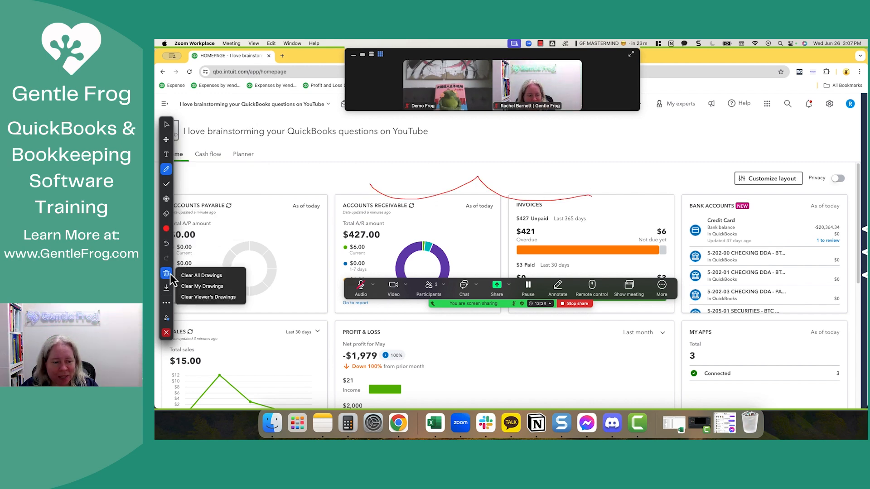
click(201, 275)
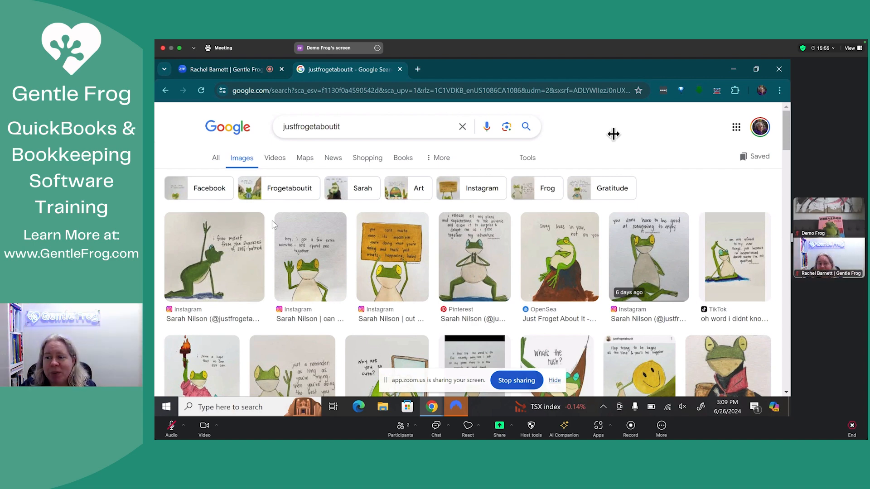
mouse_move(666, 163)
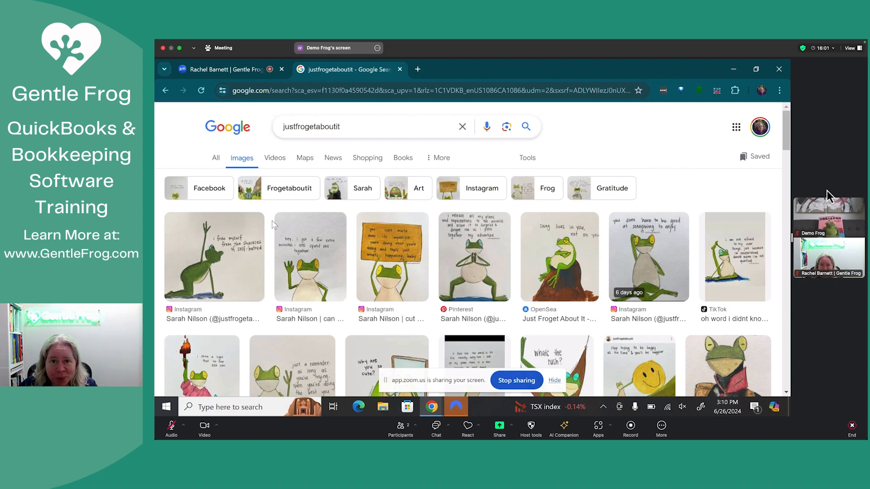
View Demo Frog's shared Google Images frog search with the meeting control bar visible
click(849, 48)
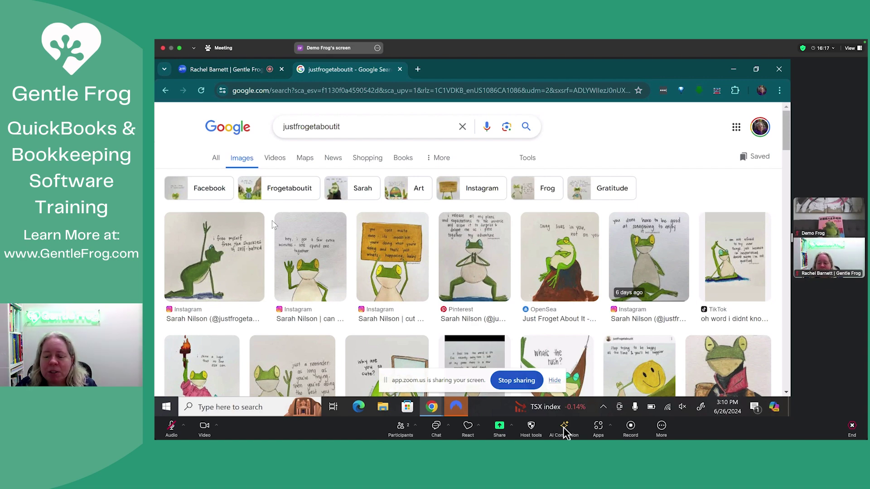
click(661, 428)
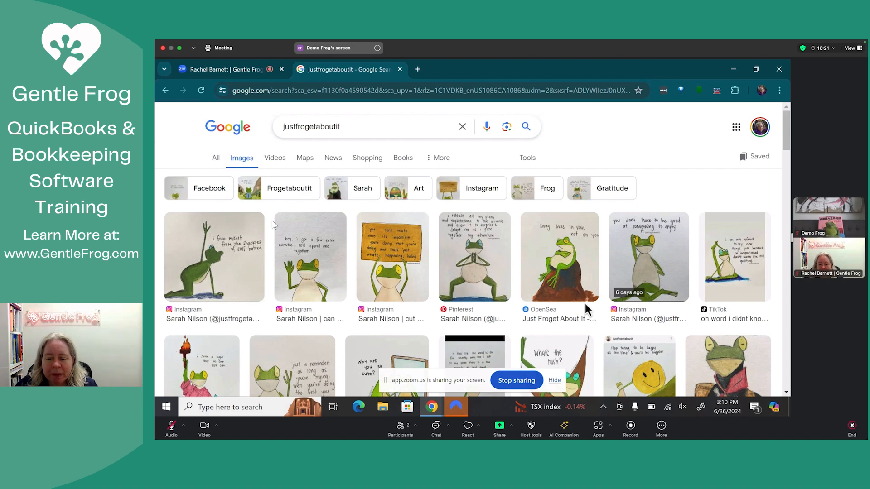
mouse_move(463, 187)
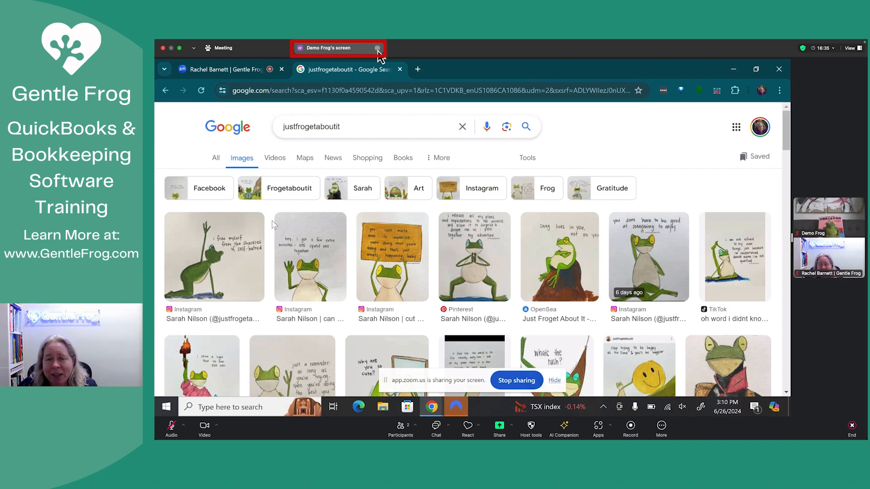
click(378, 47)
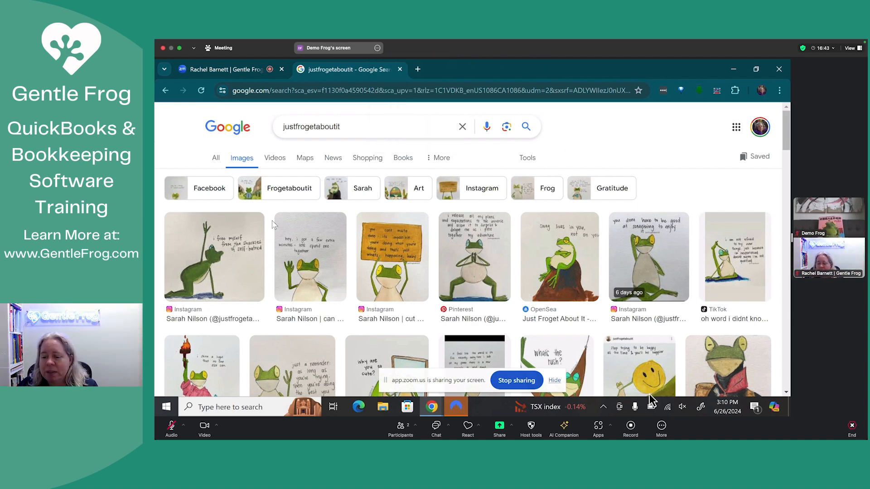
mouse_move(302, 317)
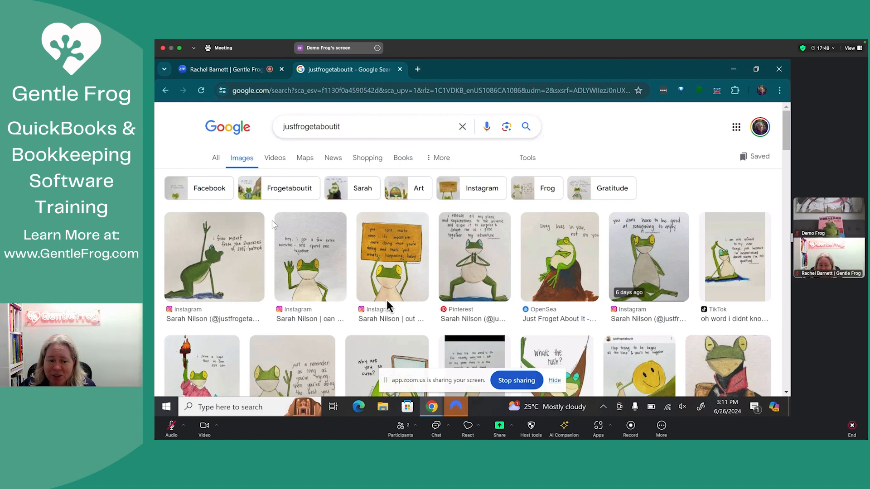
mouse_move(324, 331)
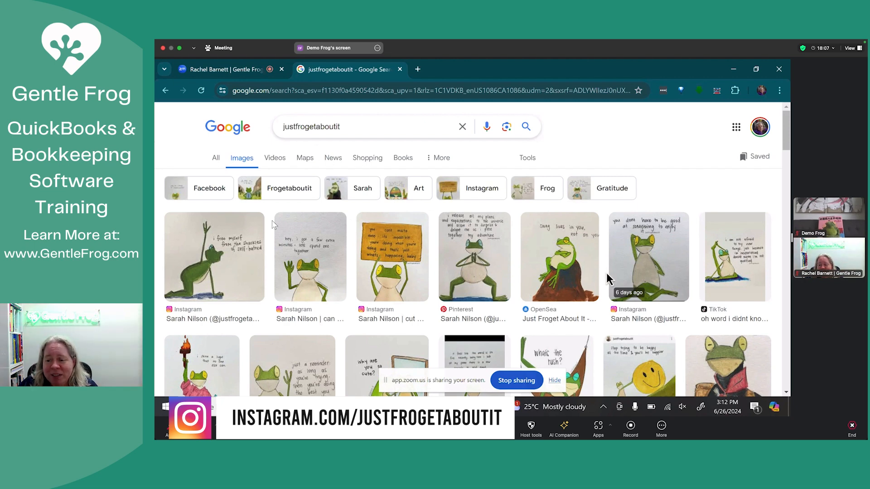
mouse_move(623, 359)
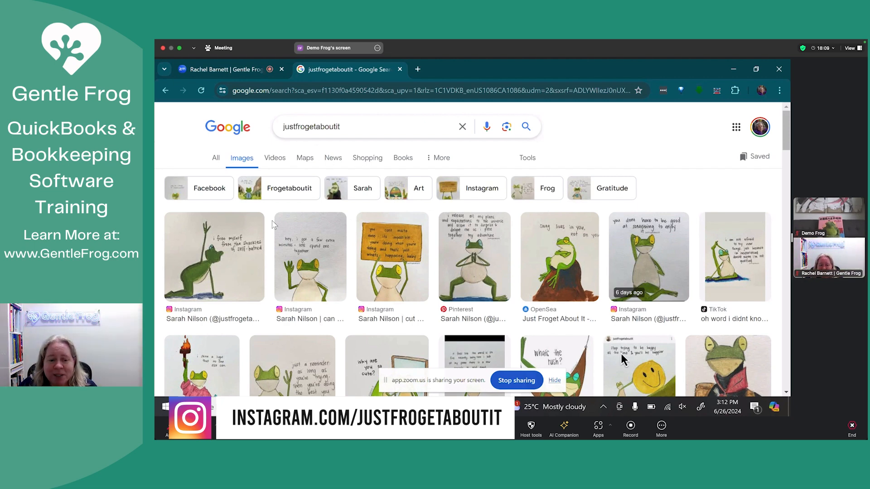